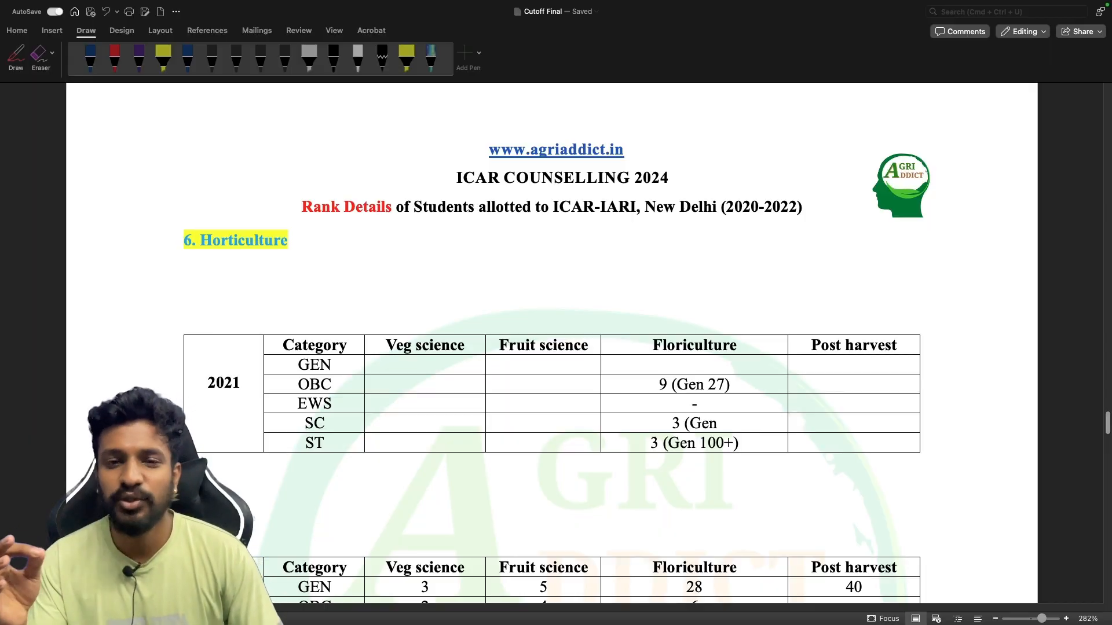
# Choose the red pen on the Draw tab for freehand ink annotations.
pyautogui.click(114, 58)
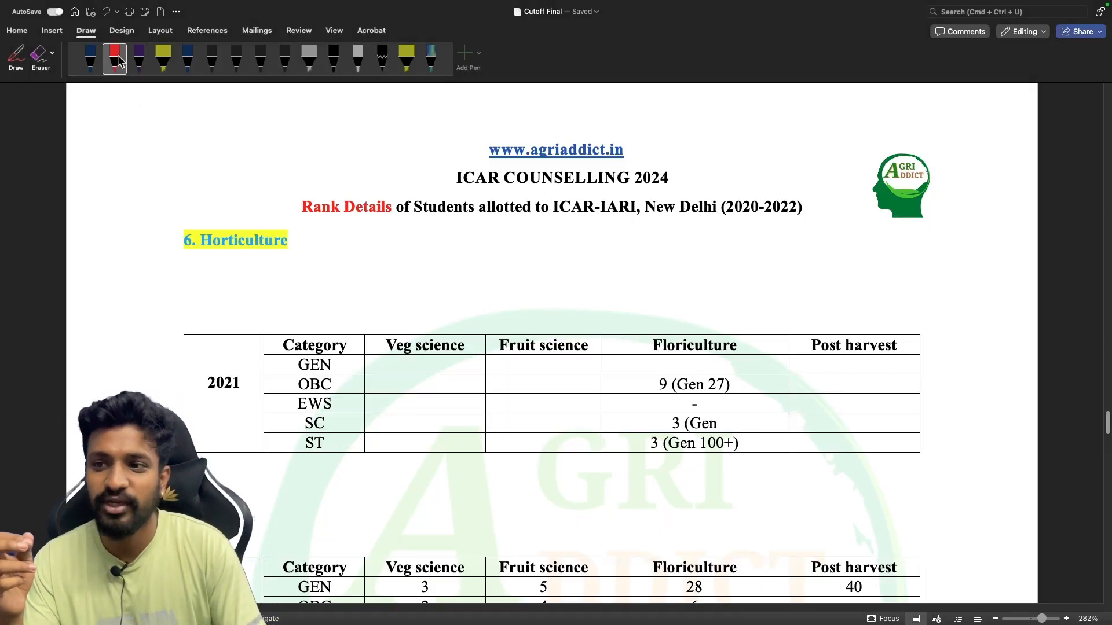
# Circle ICAR-IARI and the 2021 Floriculture ranks, cross the empty OBC cells, and move down to the 2022 table.
pyautogui.click(115, 58)
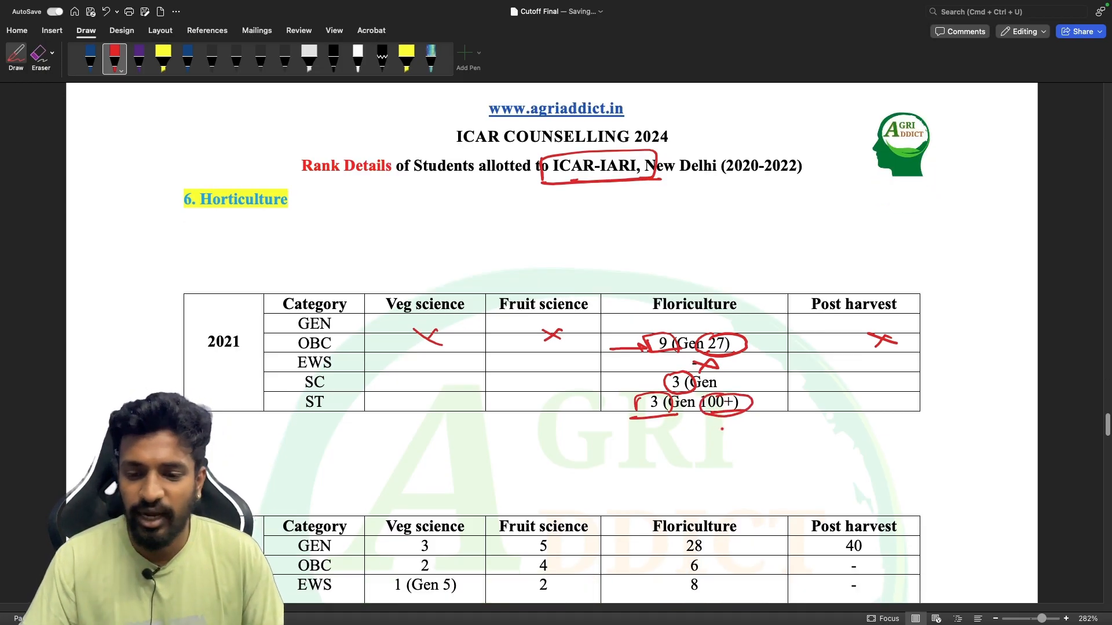
pyautogui.scroll(-3)
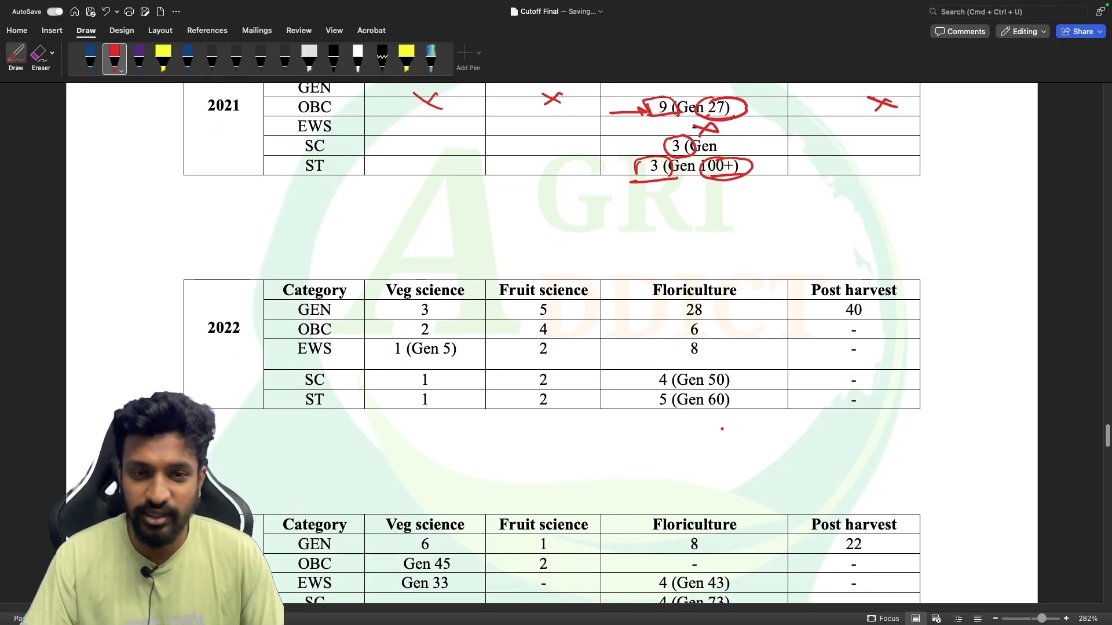
pyautogui.scroll(-3)
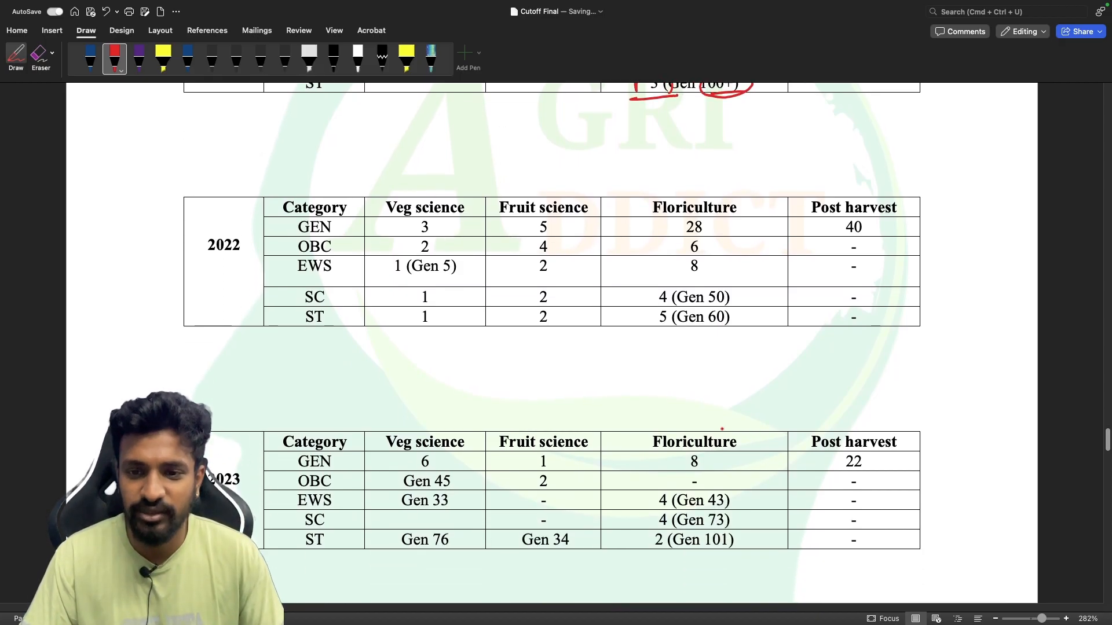